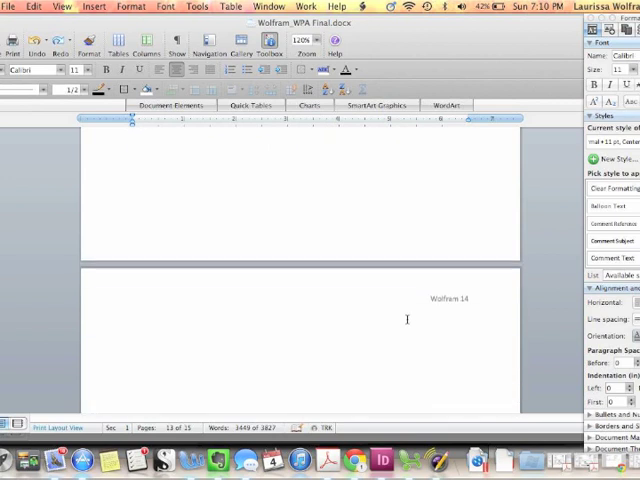
Step: Add the 'Works Cited' heading after the conclusion paragraph near the end of the document
scroll(down, 3)
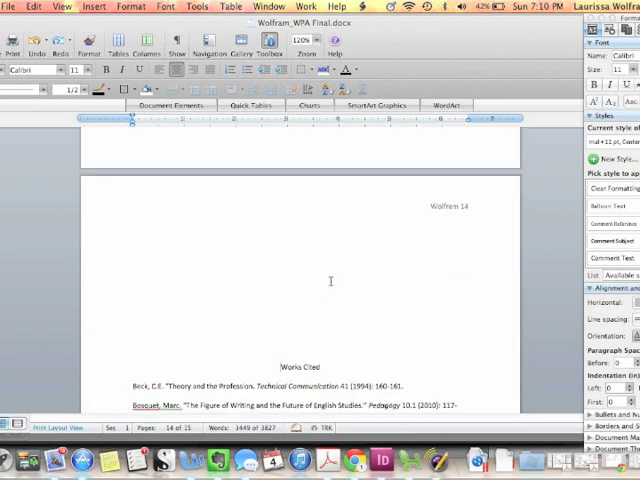
mouse_move(264, 236)
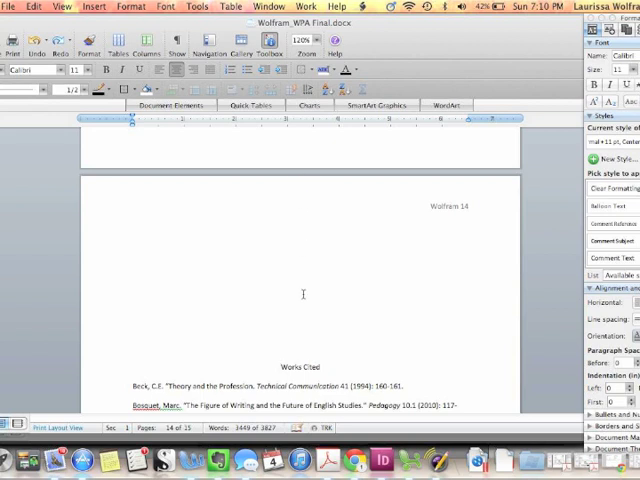
scroll(down, 3)
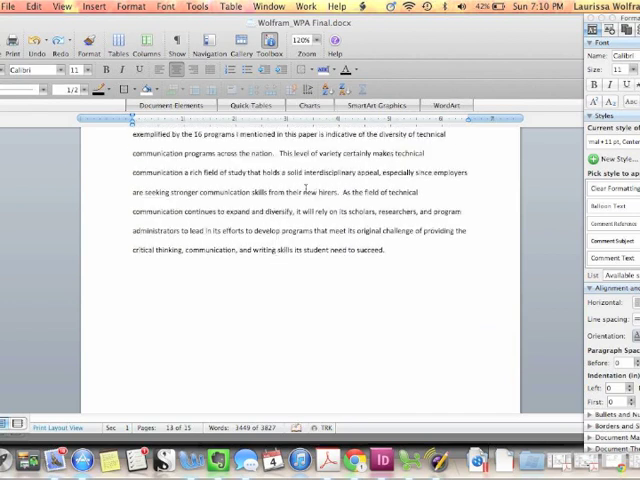
scroll(down, 3)
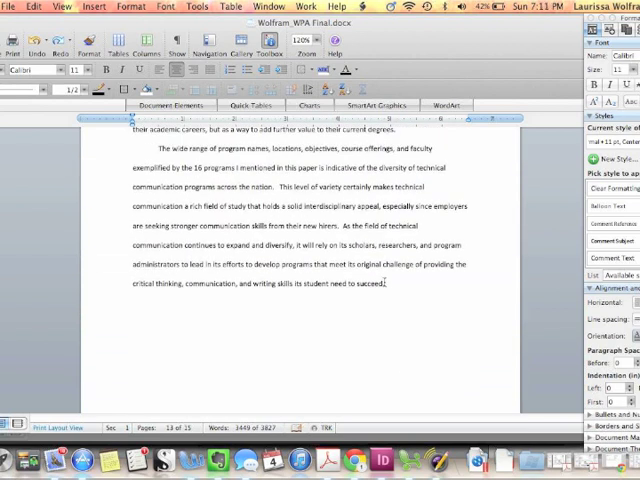
scroll(down, 3)
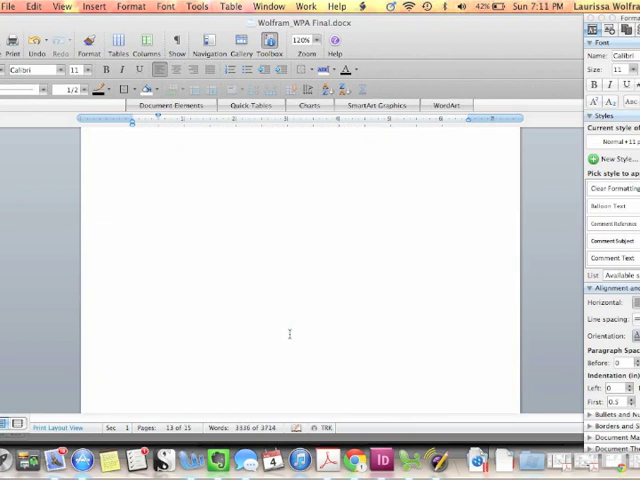
text(Works Cited)
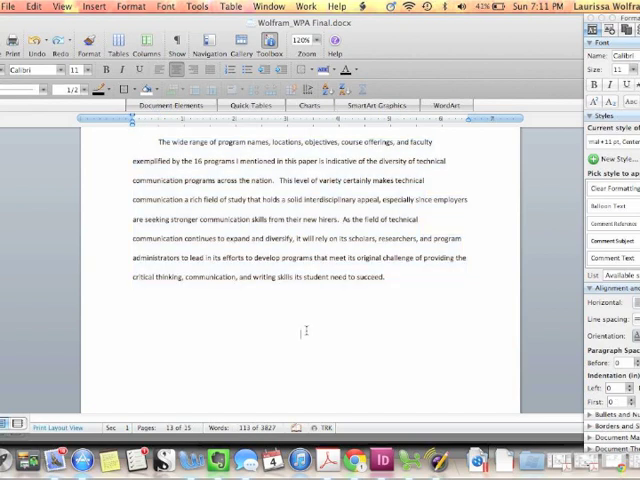
scroll(down, 3)
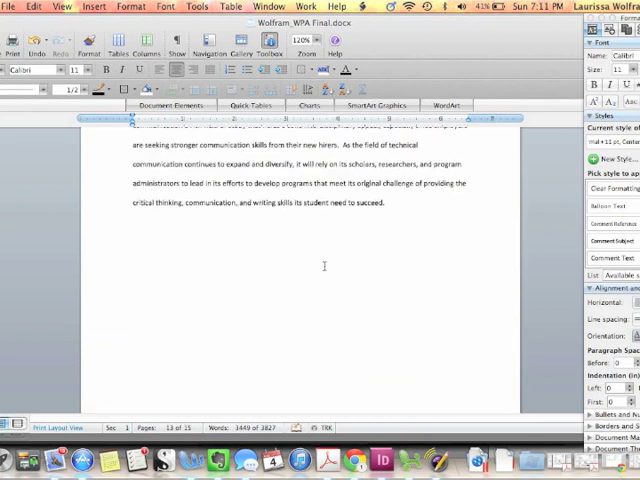
scroll(down, 3)
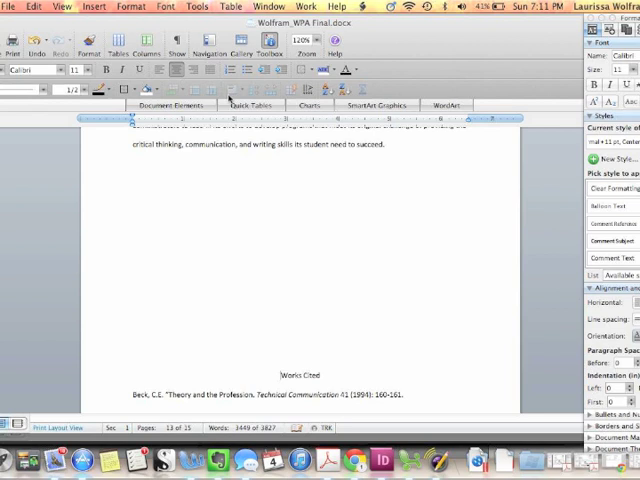
Step: Insert a manual page break just before the Works Cited heading so it starts a new page
click(92, 8)
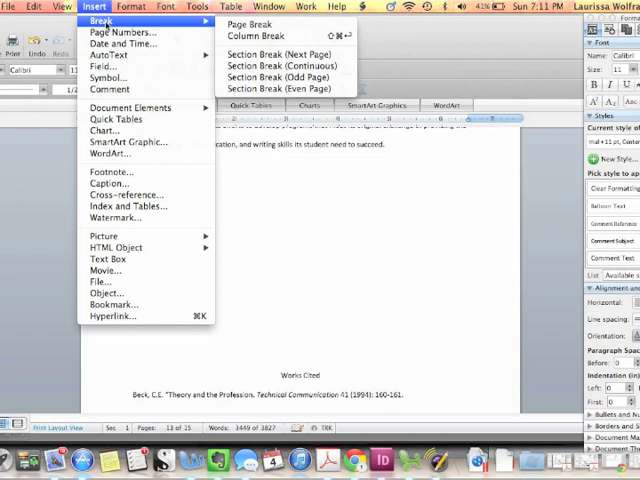
click(244, 24)
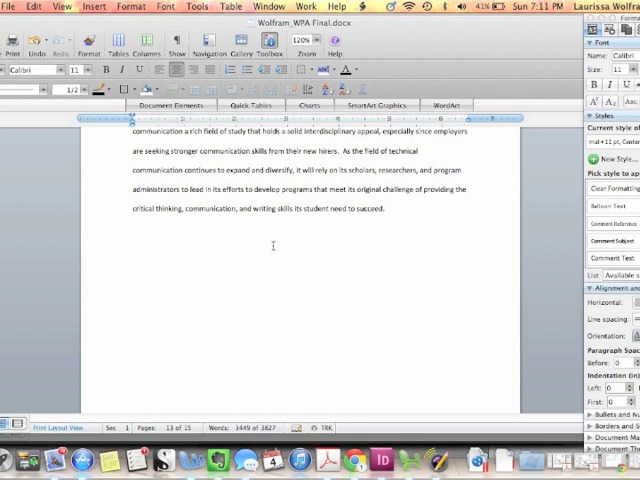
text(ccasdfk)
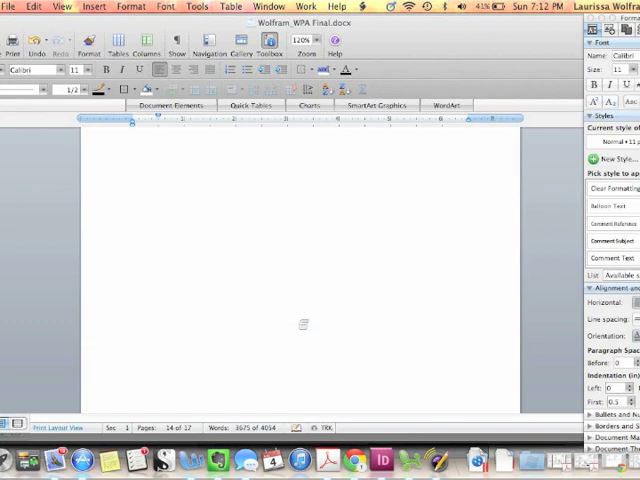
scroll(down, 3)
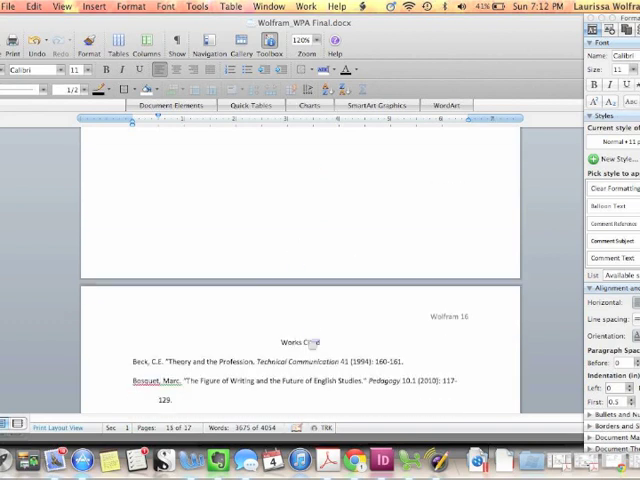